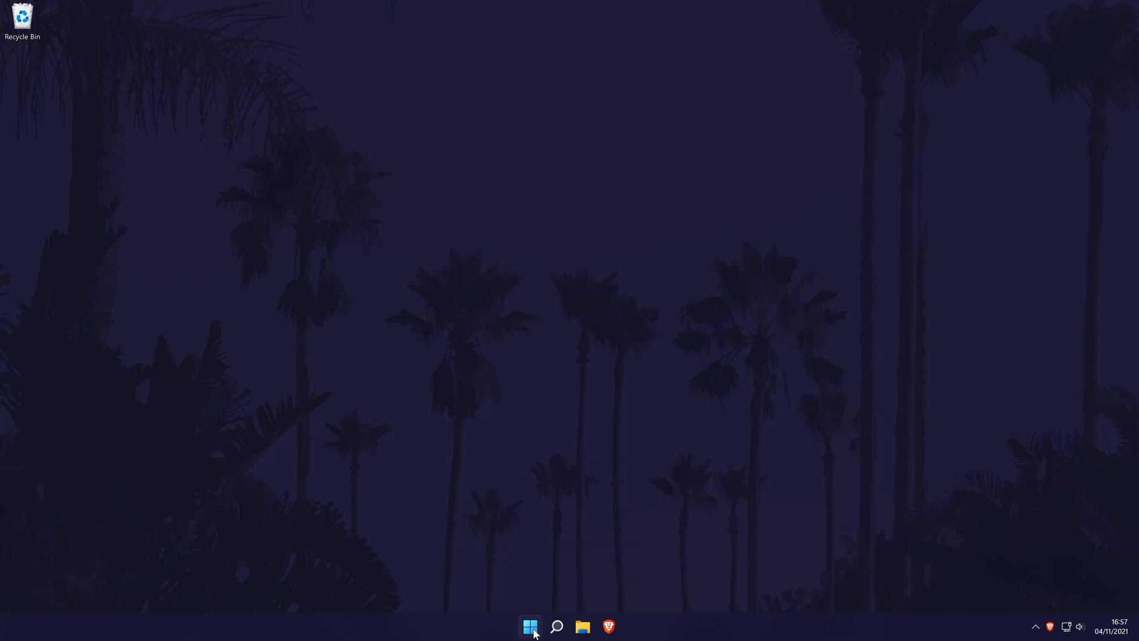
- Launch Windows Terminal (Admin) from the Start button's right-click menu
right_click(530, 627)
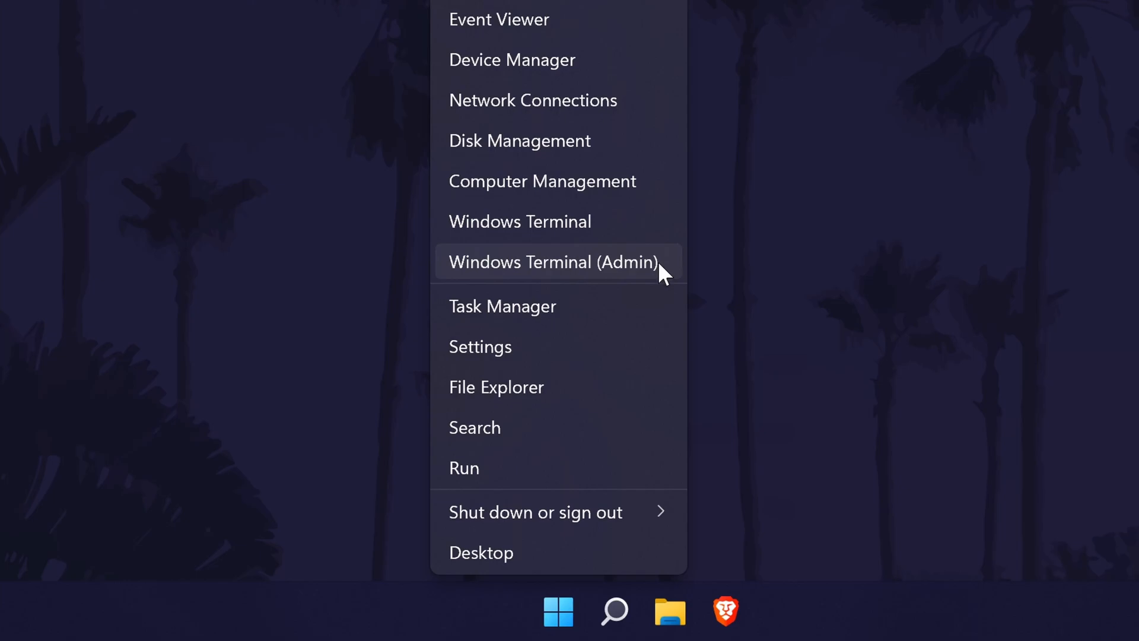
left_click(553, 263)
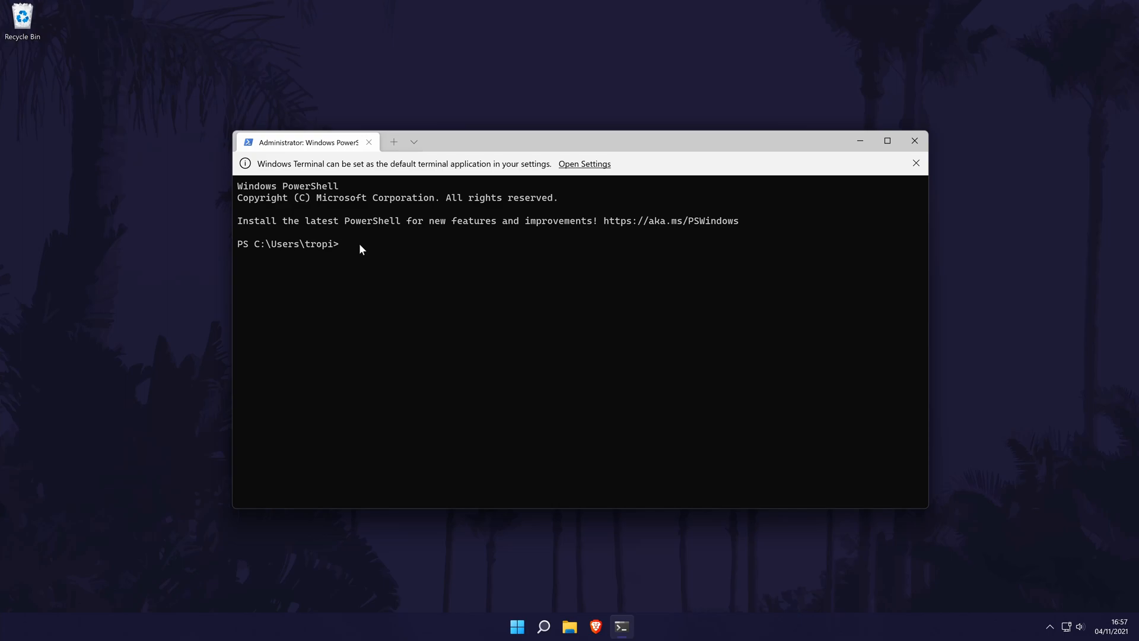
- Run 'wmic path SoftwareLicensingService get OA3xOriginalProductKey' in PowerShell
type("wmi")
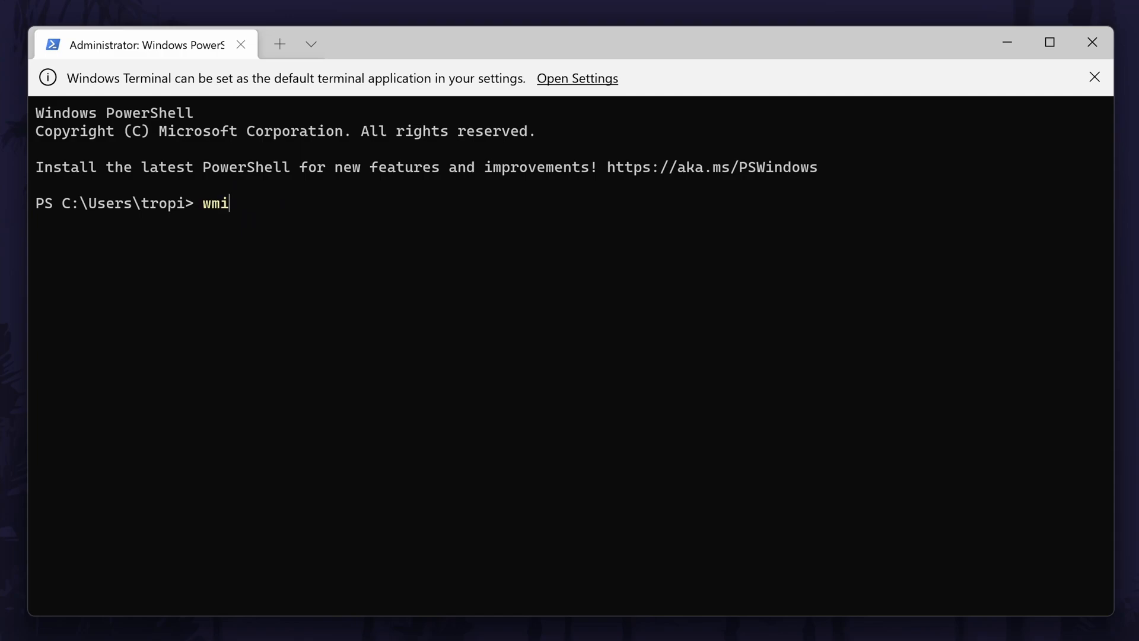
type("c path")
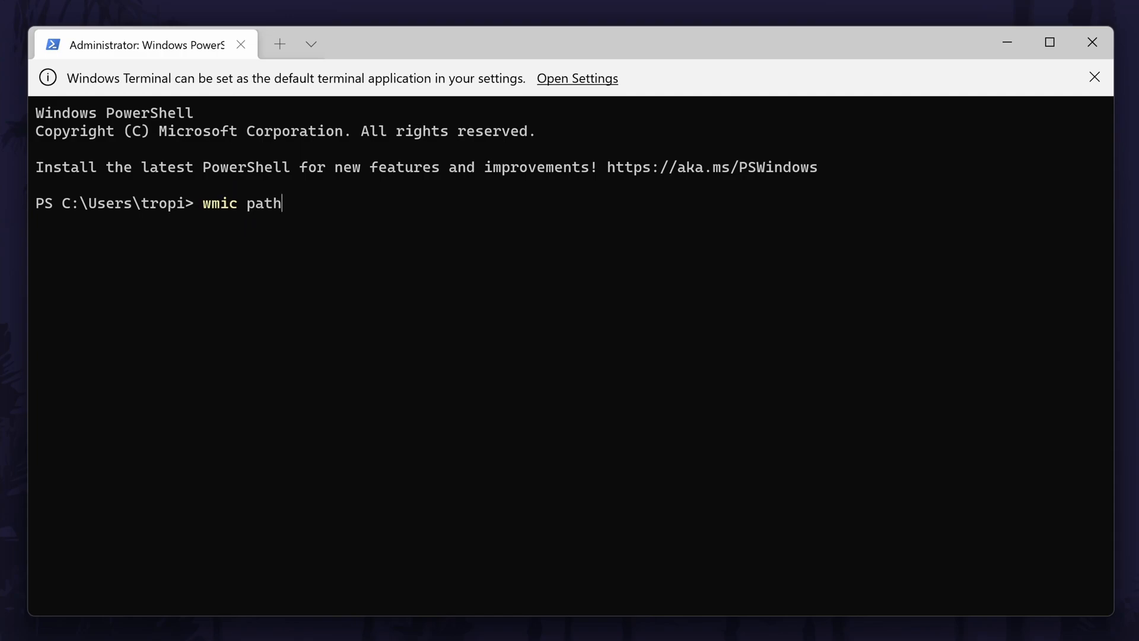
type("SoftwareLice")
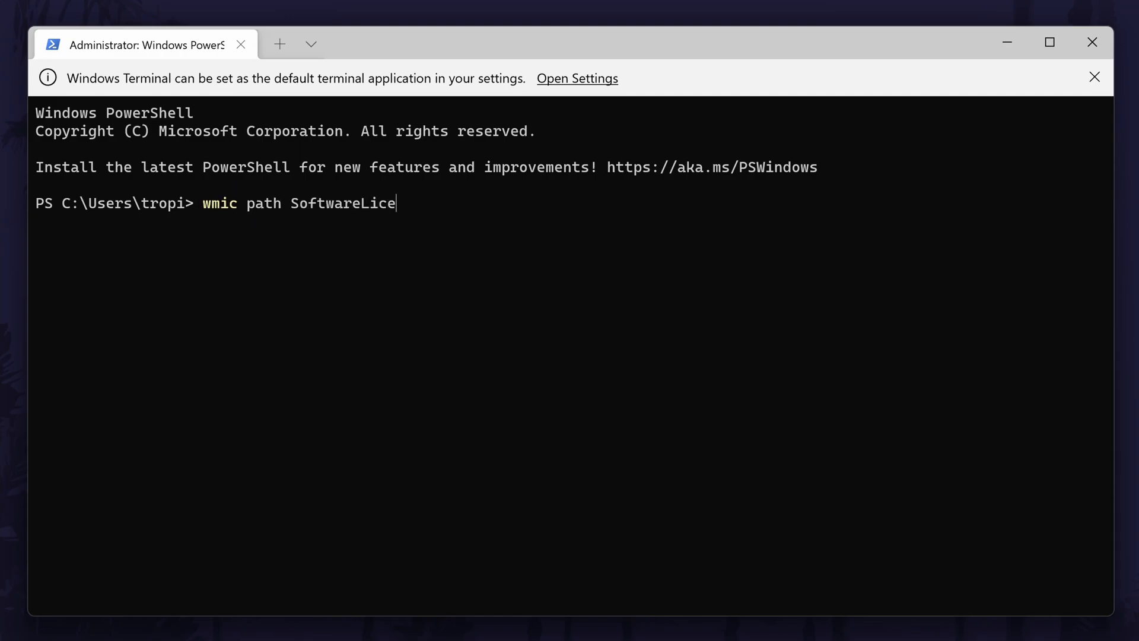
type("nsingService get")
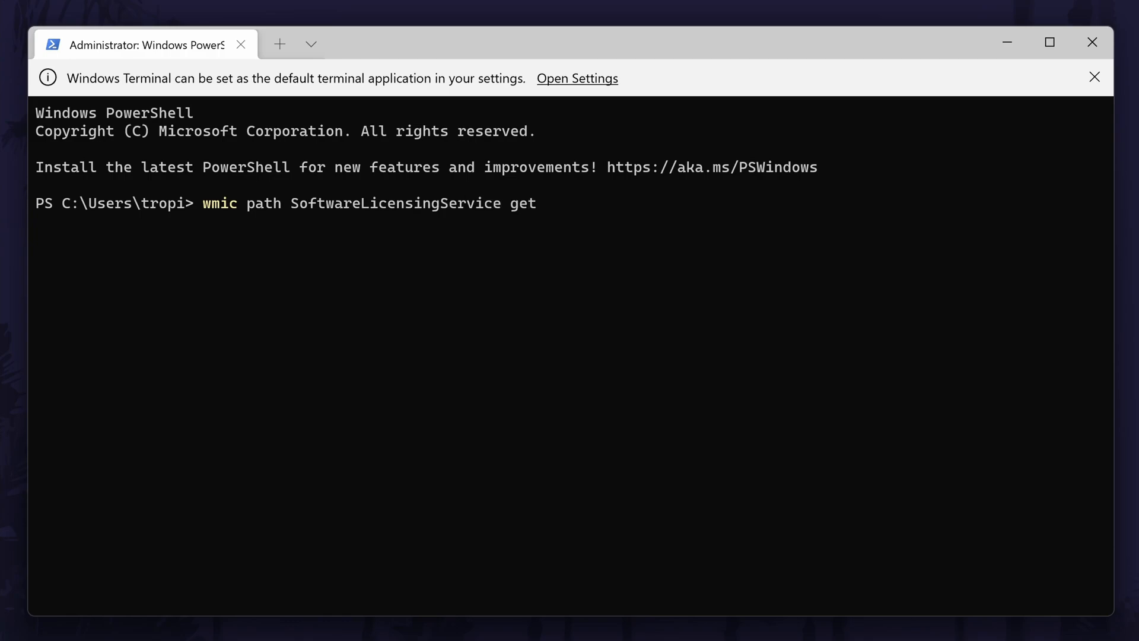
type("OA3xOrigin")
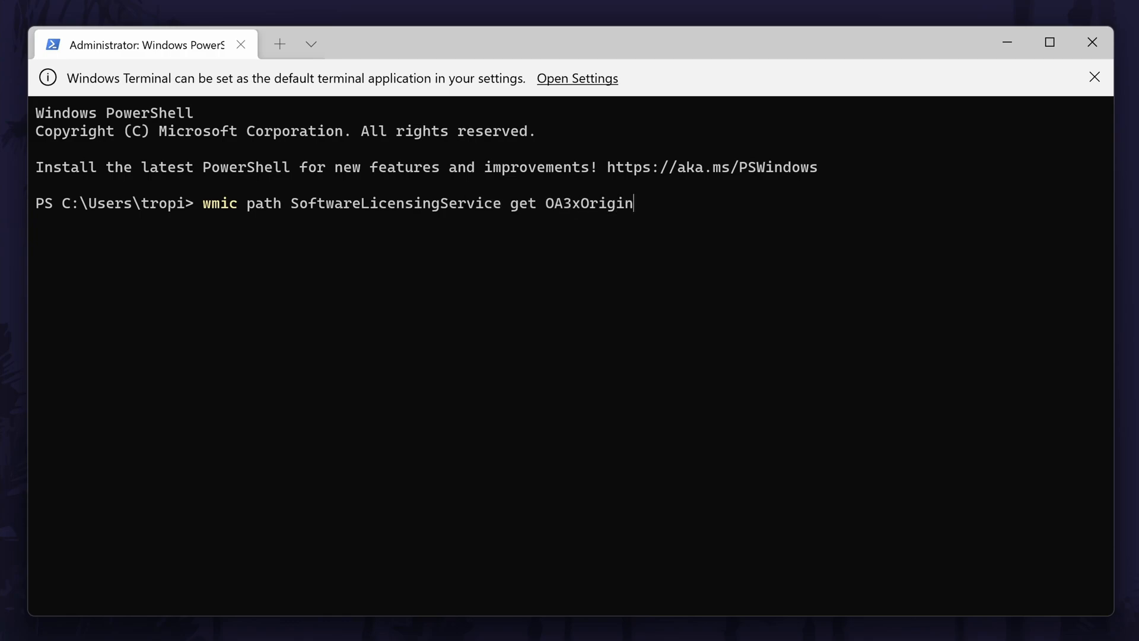
type("alProductKey")
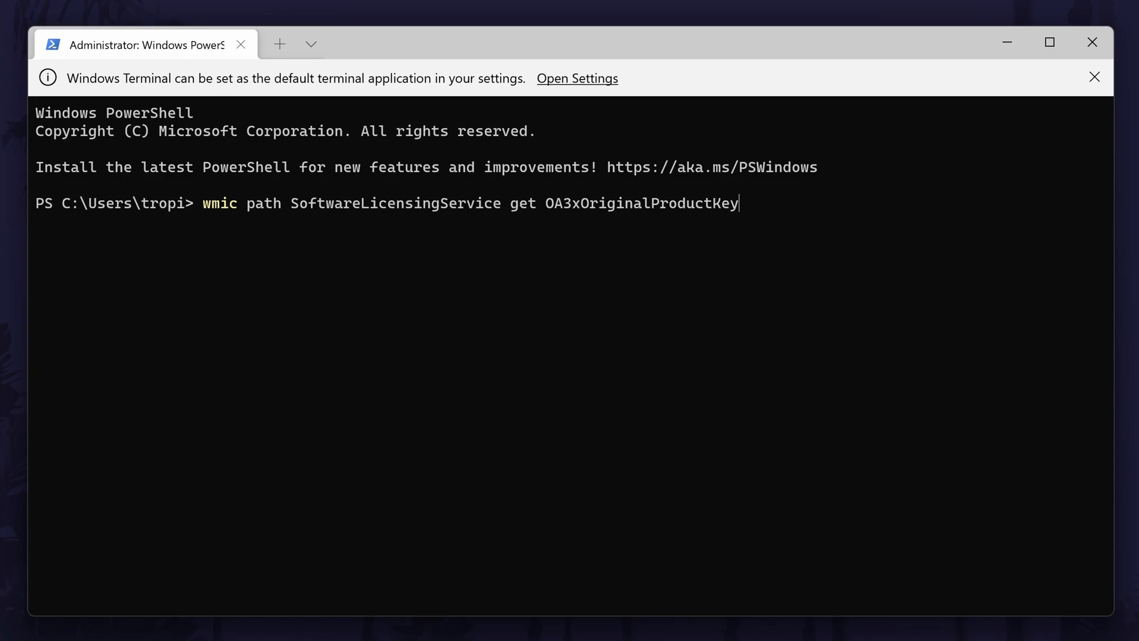
key("Return")
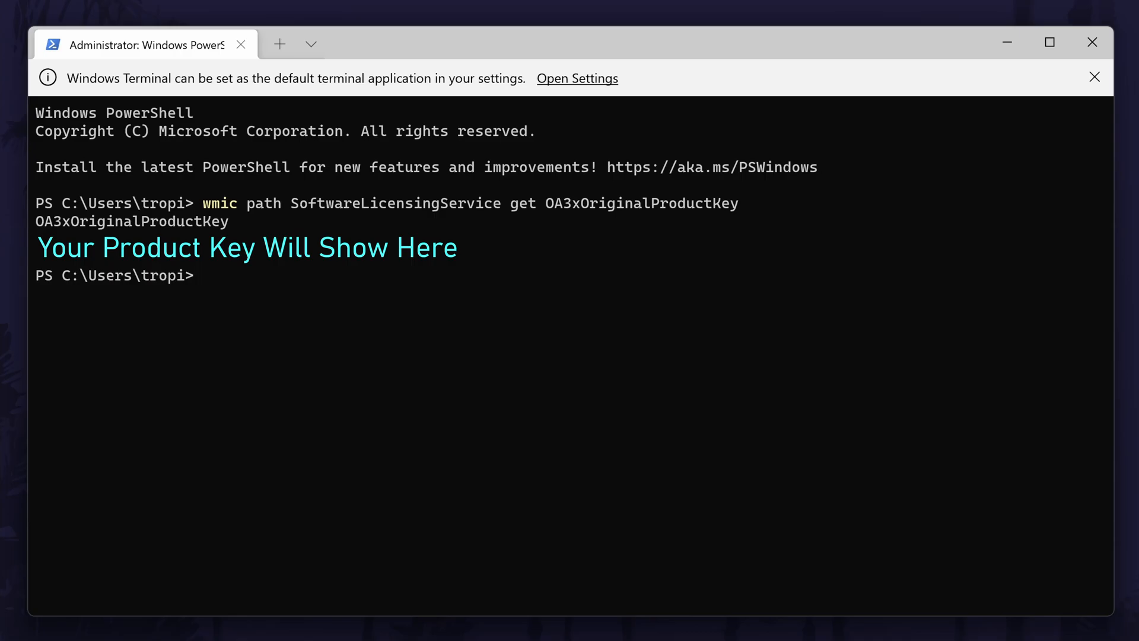
- Close the Windows Terminal window after reading the OA3xOriginalProductKey result
left_click(1093, 42)
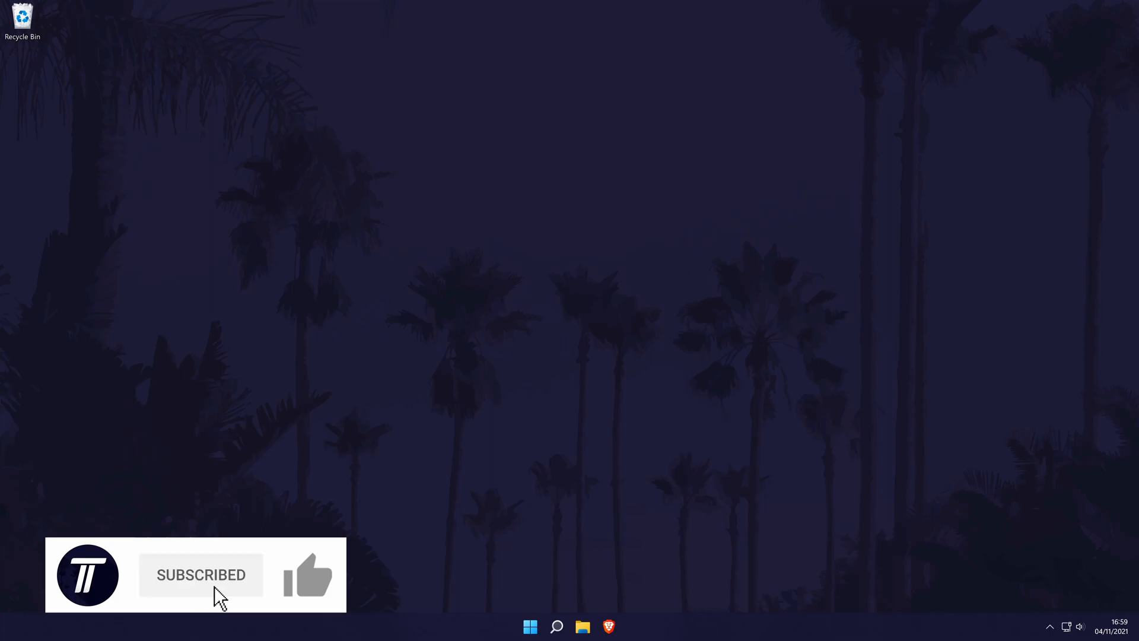
- Click on the empty Windows 11 desktop
left_click(307, 575)
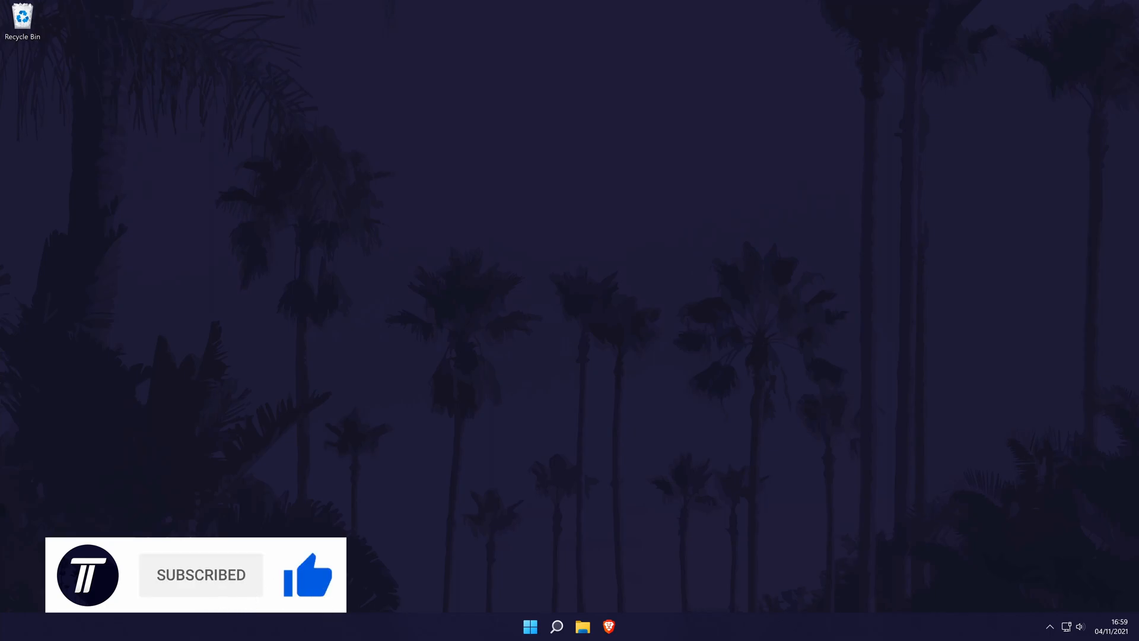